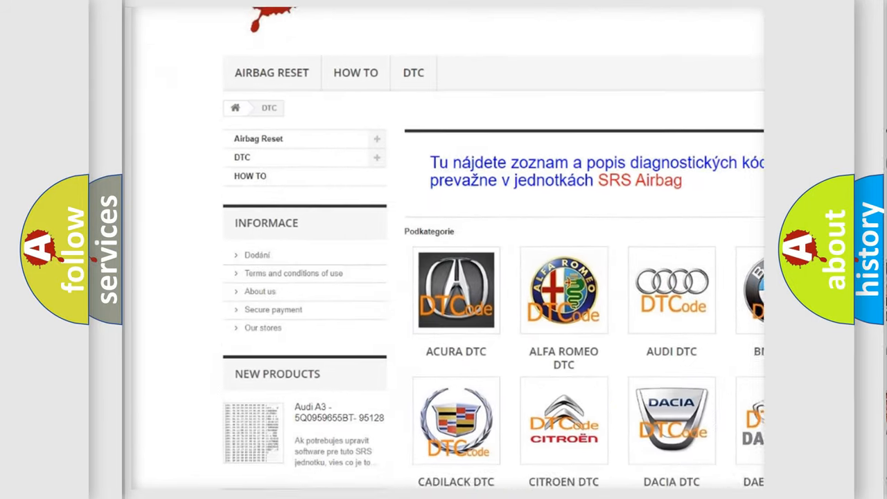
scroll("down", 3)
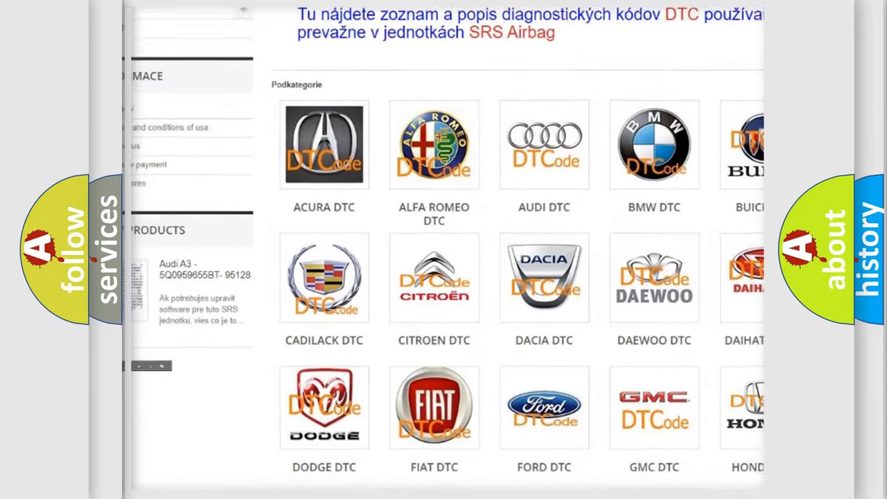
scroll("down", 3)
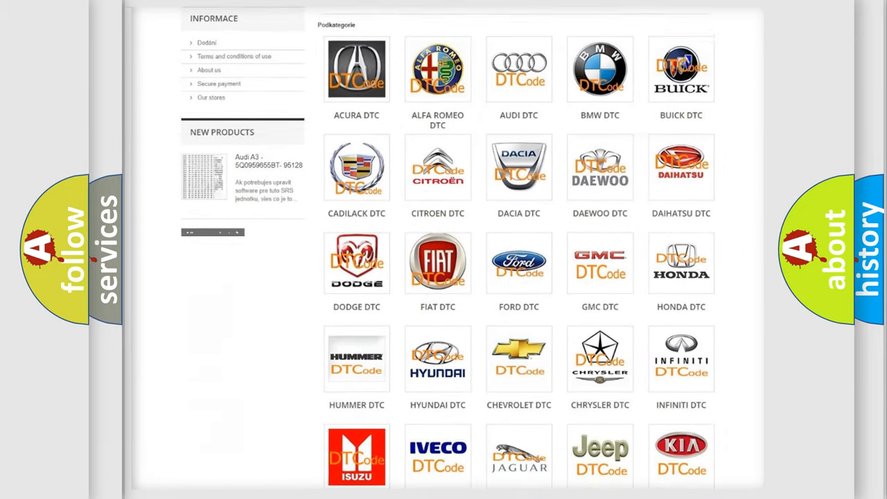
scroll("down", 3)
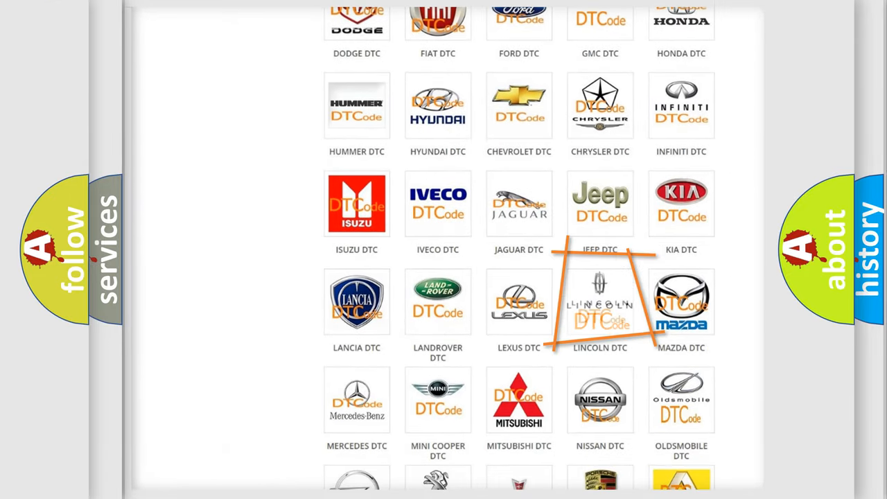